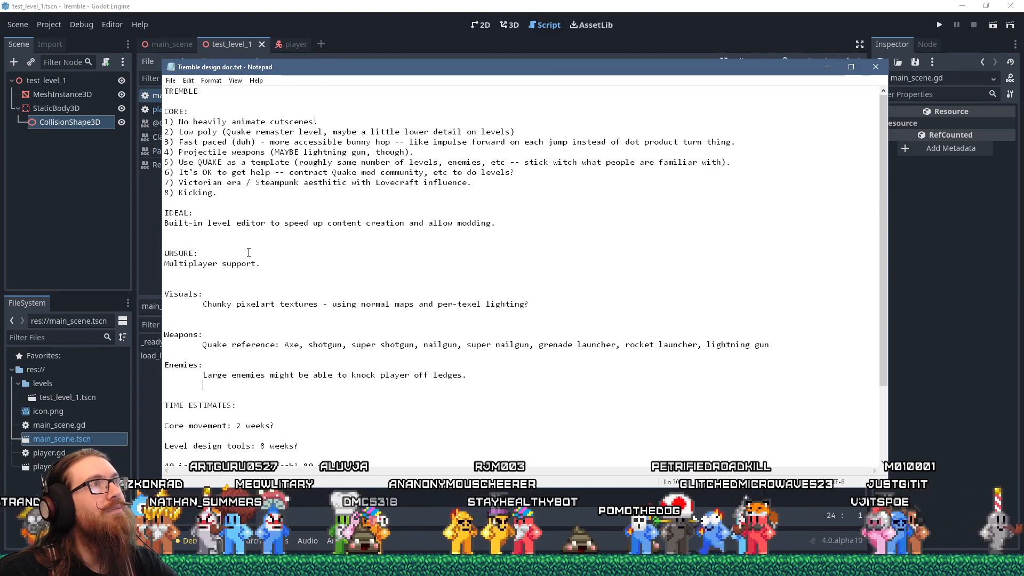
Step: Add '32 units = 1m?' under Visuals, then search 'average male height' in the browser
text(32 units = 1m?)
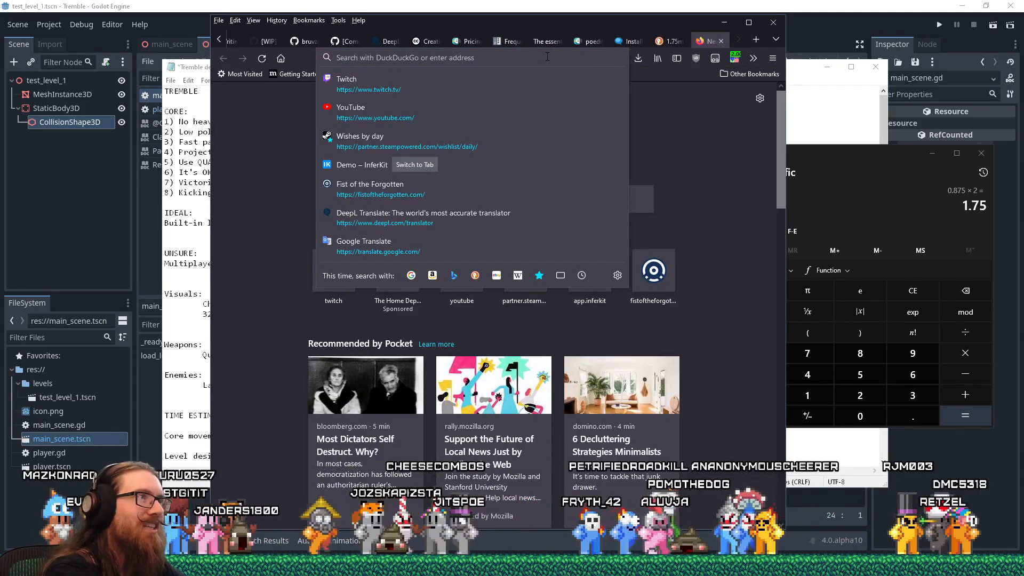
text(average male height)
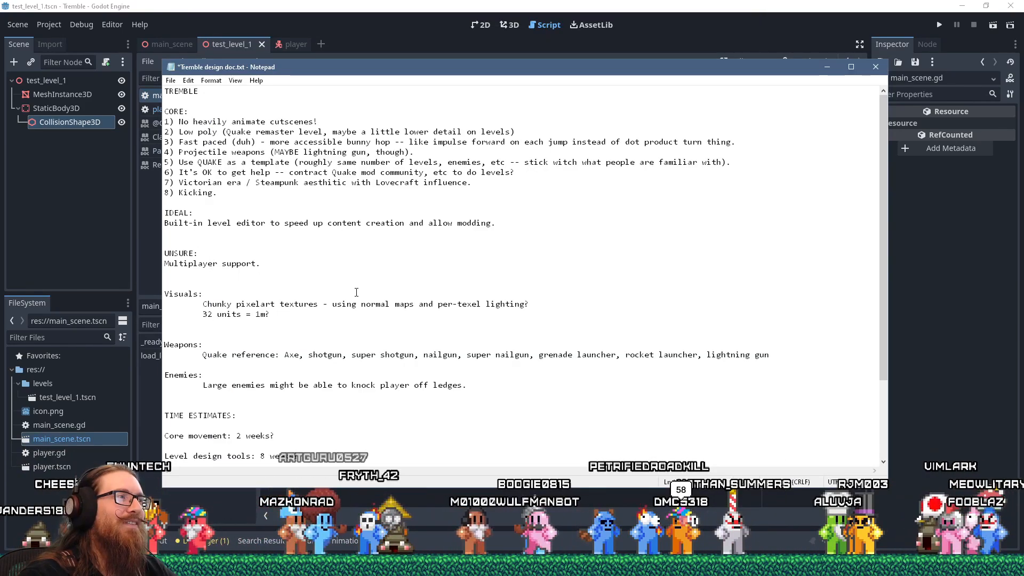
click(282, 44)
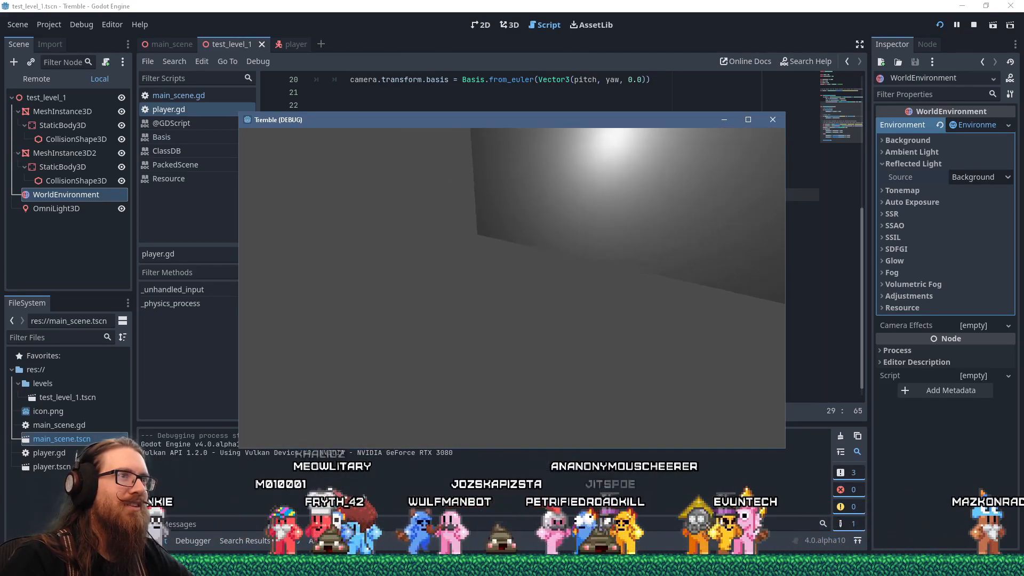
Step: Stop the running Tremble (DEBUG) test from the editor toolbar
click(772, 119)
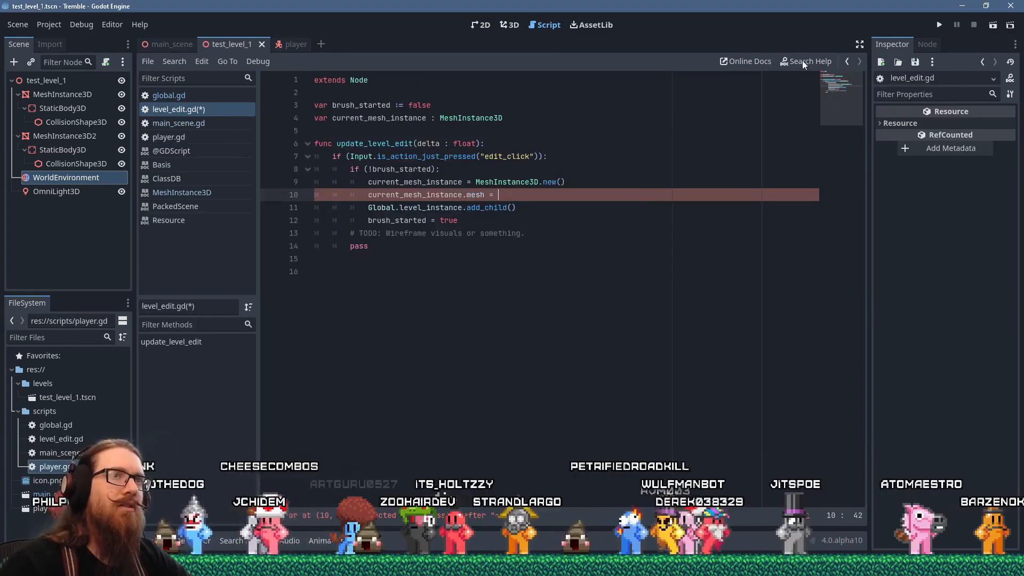
Step: Switch to the Script editor to write update_level_edit in level_edit.gd
click(806, 60)
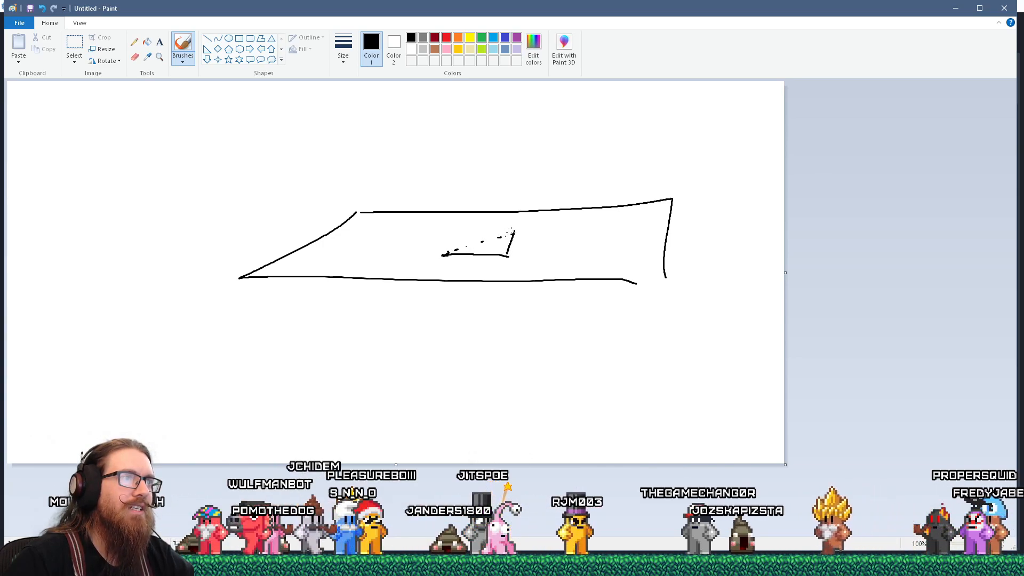
Step: Sketch the box's top edge and vertical edges rising from the floor rectangle
drag(513, 234, 437, 252)
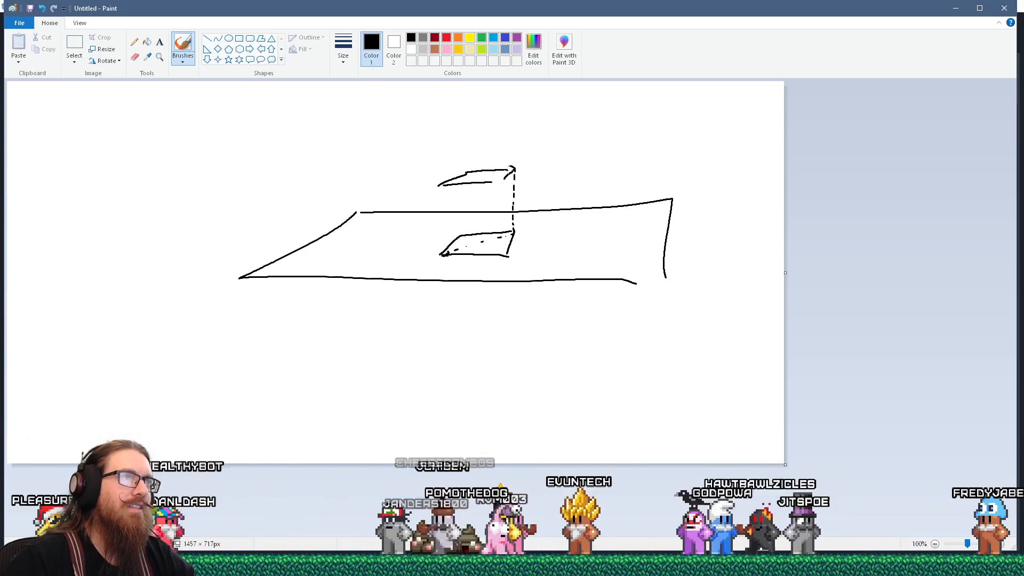
drag(440, 179, 439, 251)
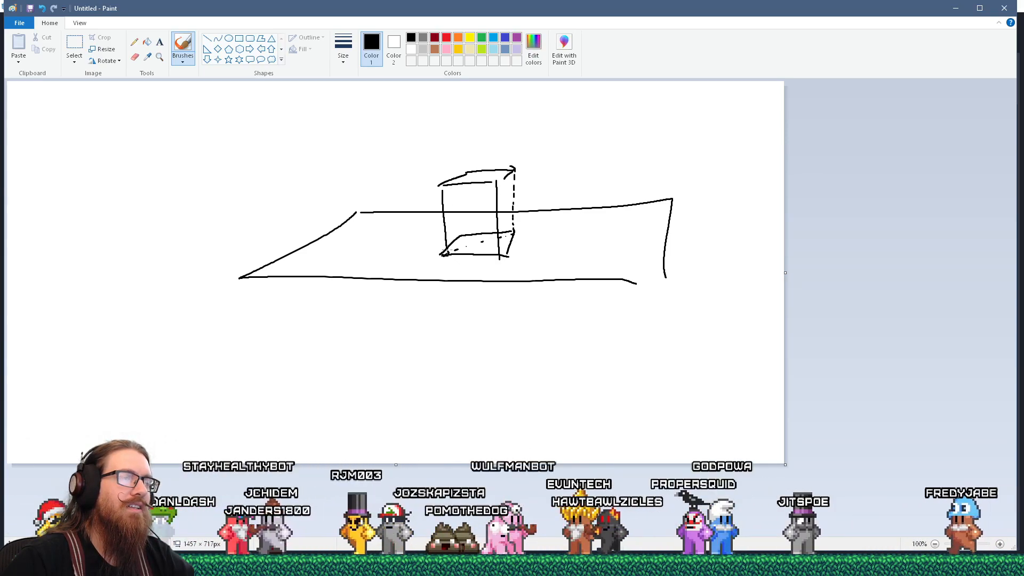